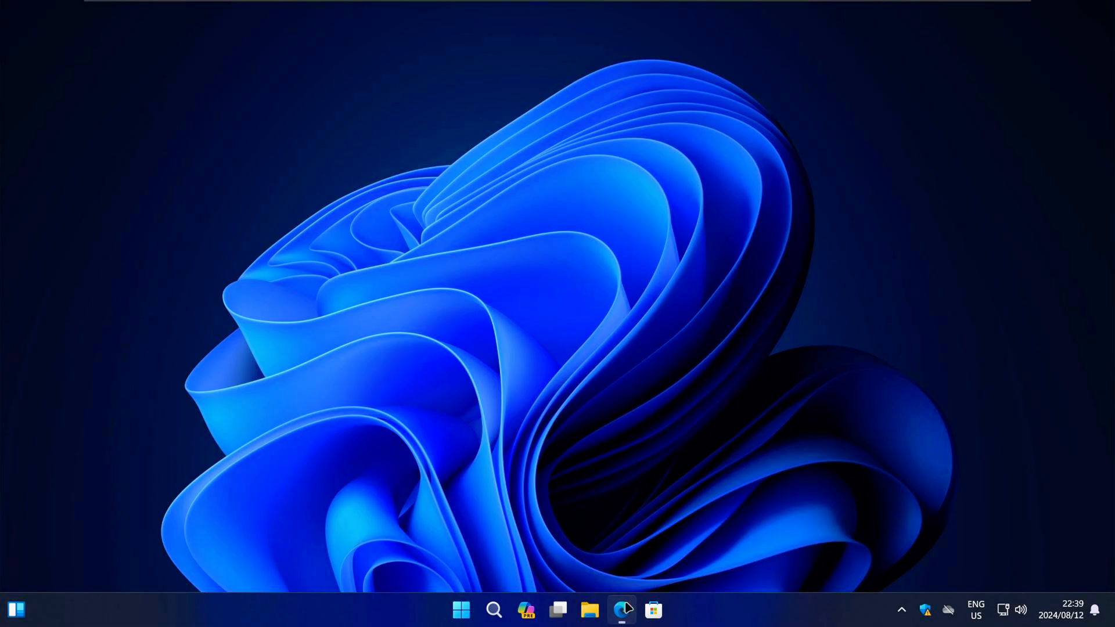
# Launch Edge and pick the valinet/ExplorerPatcher GitHub result for 'explorer patcher'.
pyautogui.click(621, 610)
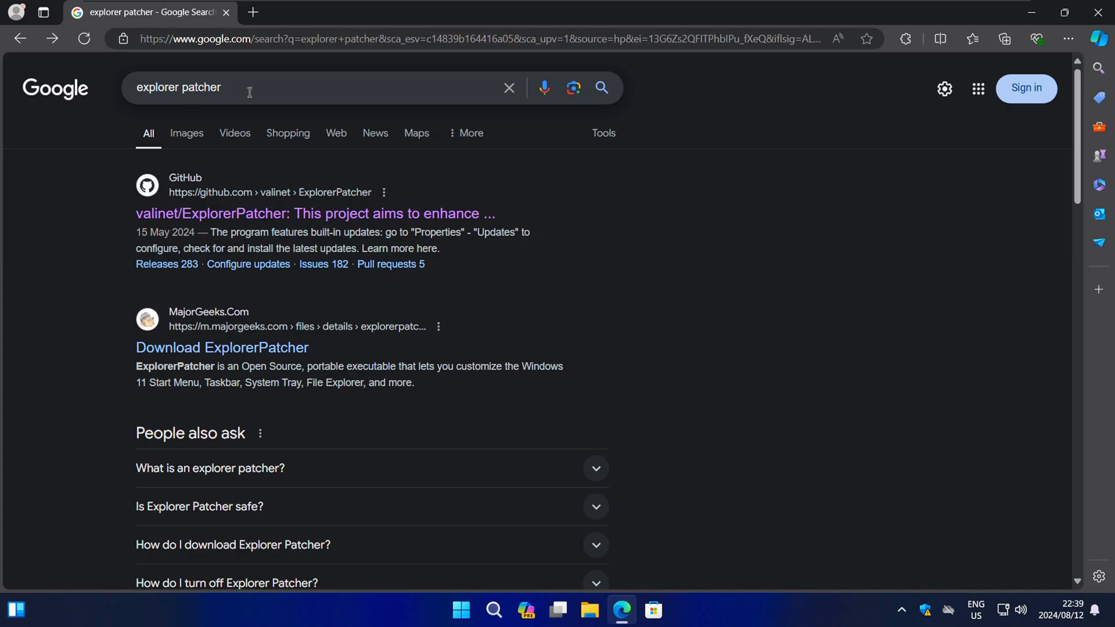
pyautogui.moveTo(349, 213)
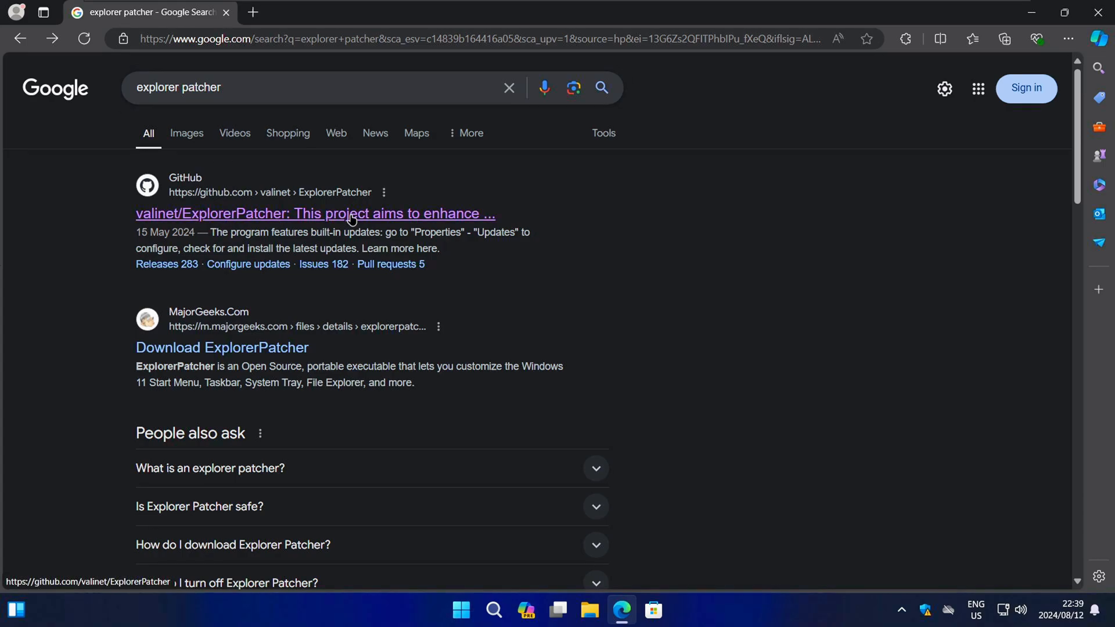
pyautogui.click(316, 213)
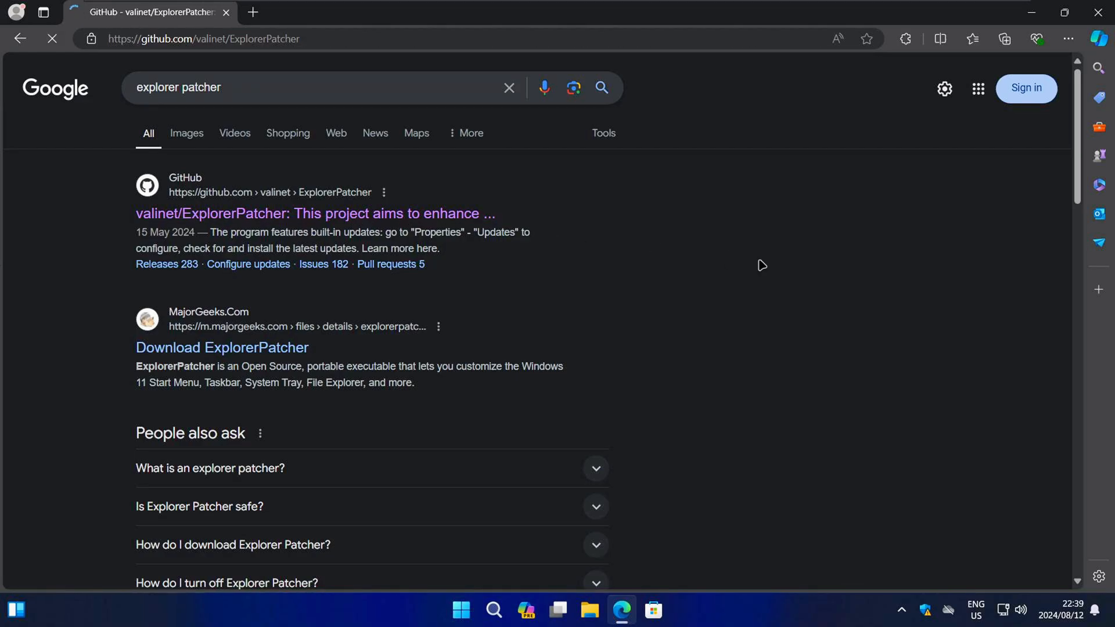
# Download ep_setup.exe from the latest ExplorerPatcher release 22621.3527.65.5.
pyautogui.click(315, 214)
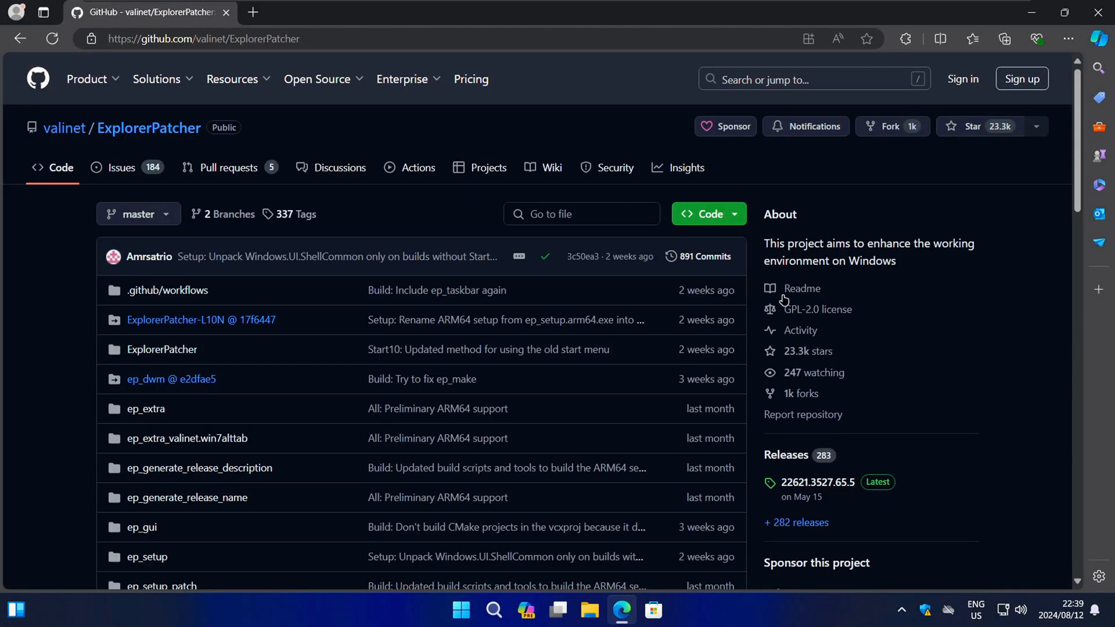
pyautogui.scroll(-3)
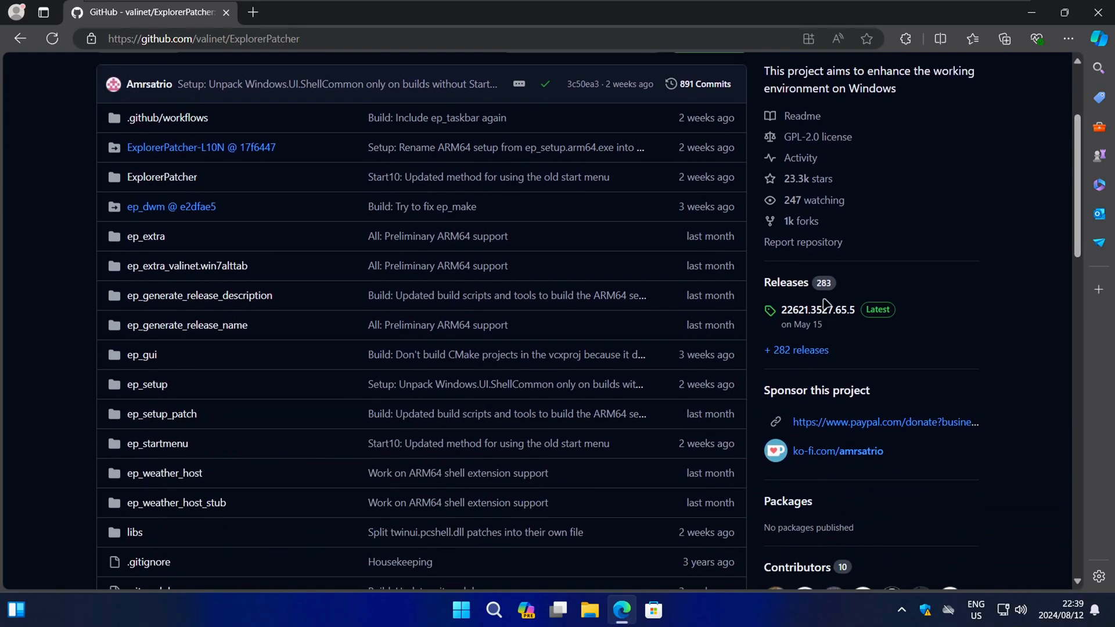
pyautogui.click(817, 310)
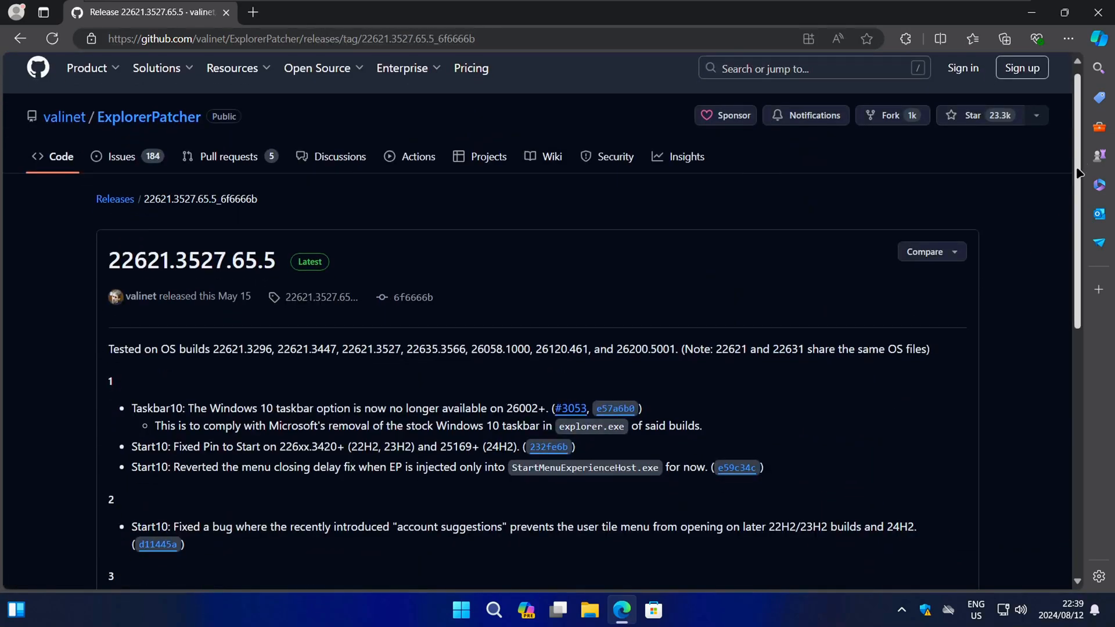
pyautogui.scroll(-3)
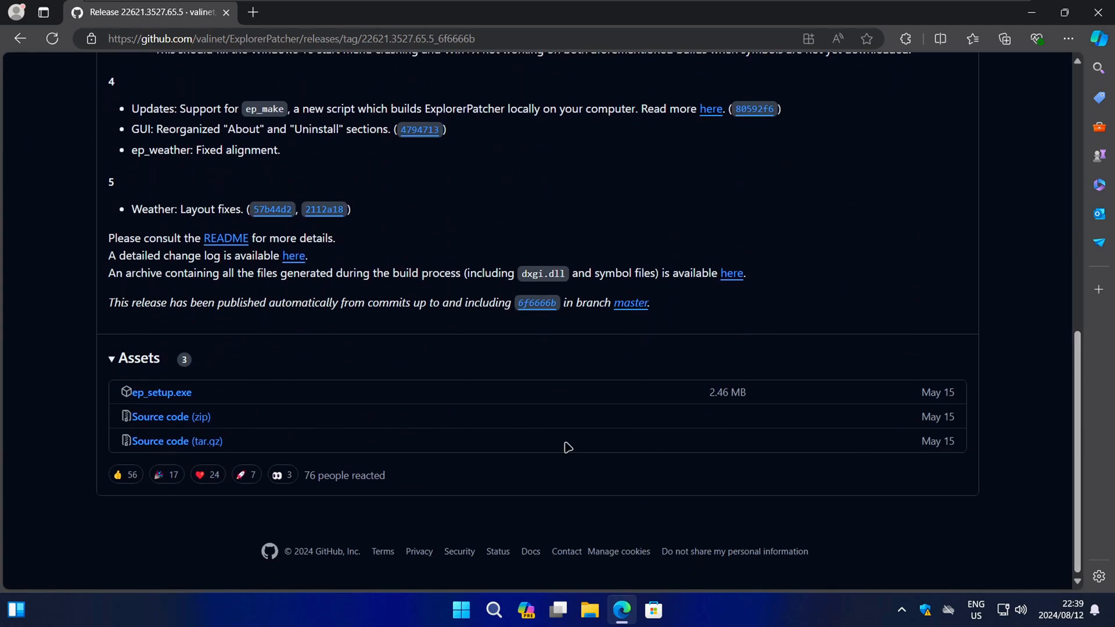
pyautogui.moveTo(162, 393)
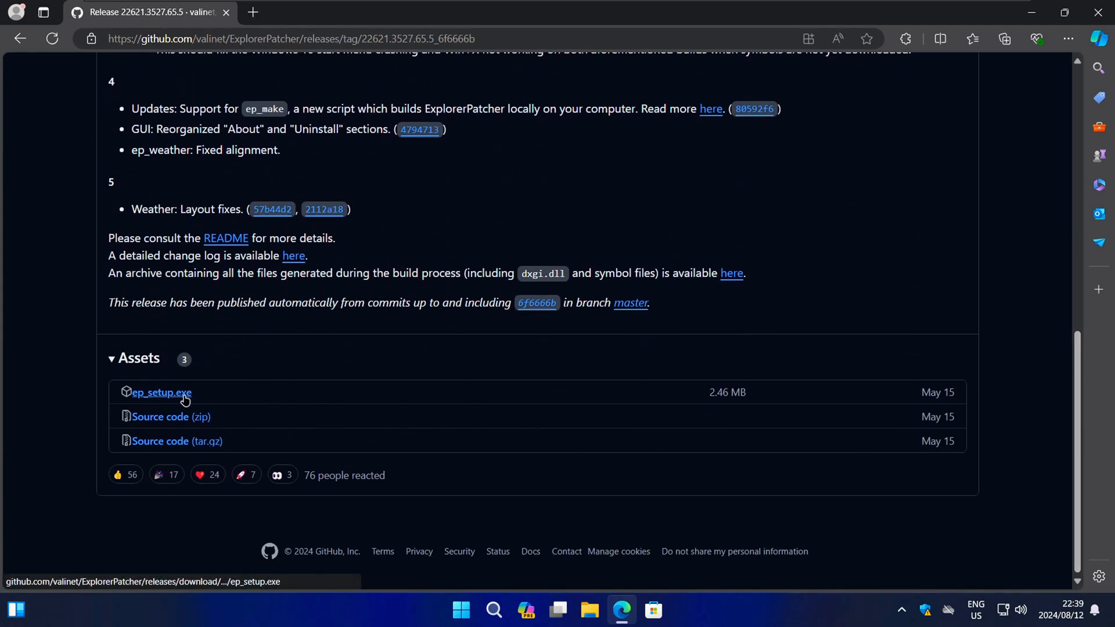
pyautogui.click(1003, 38)
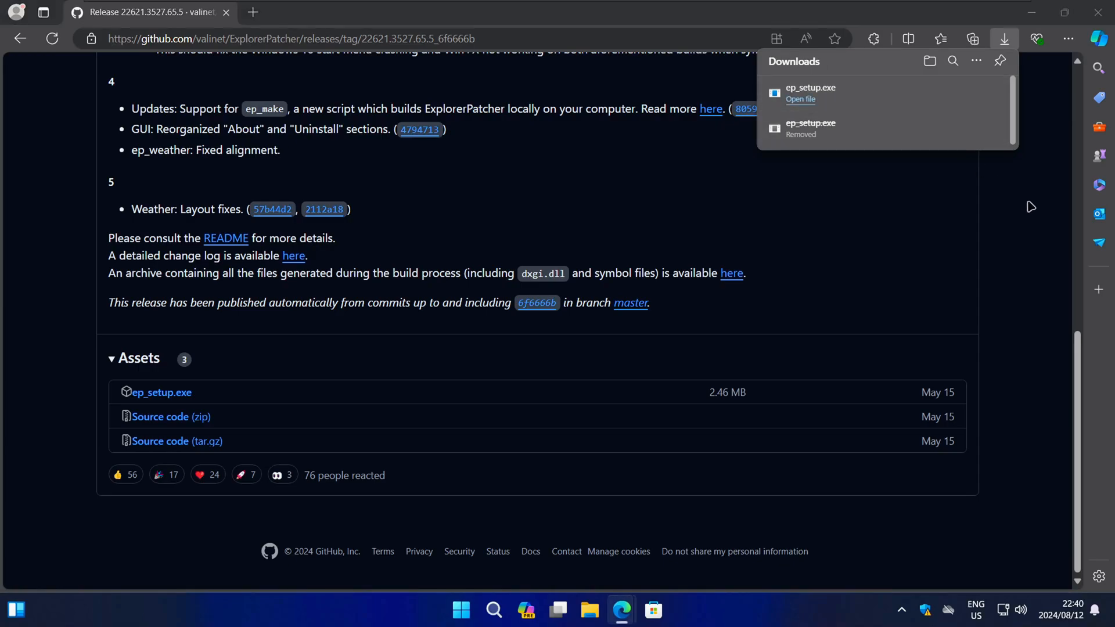
# Run the downloaded ep_setup.exe and approve the User Account Control prompt.
pyautogui.click(801, 99)
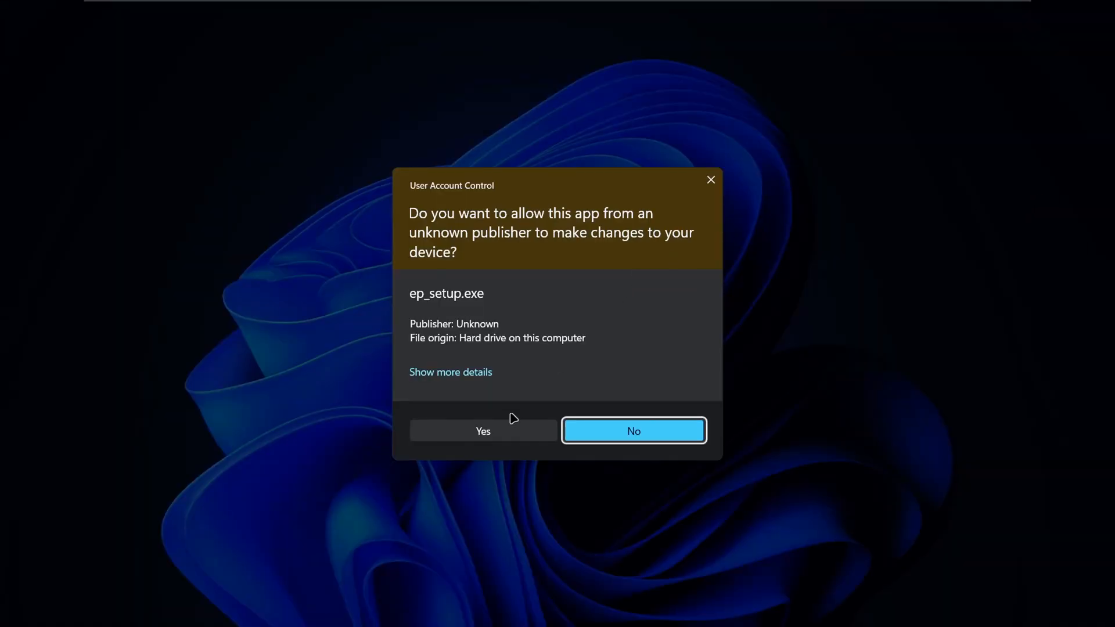
pyautogui.click(631, 431)
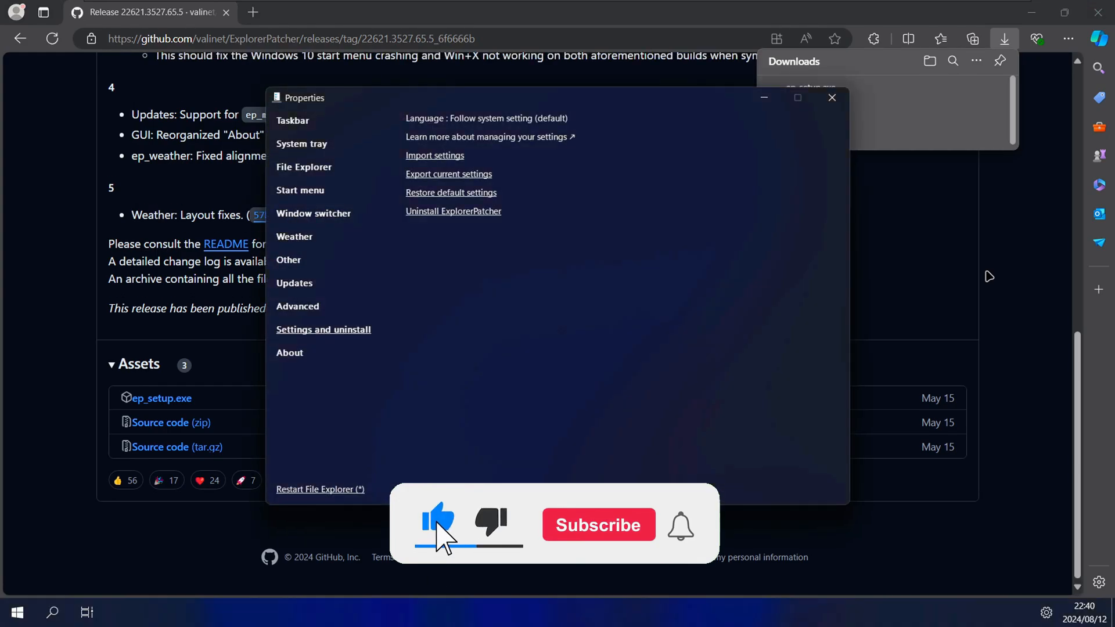
# Minimize Edge so ExplorerPatcher's Properties window sits alone on the desktop.
pyautogui.click(598, 524)
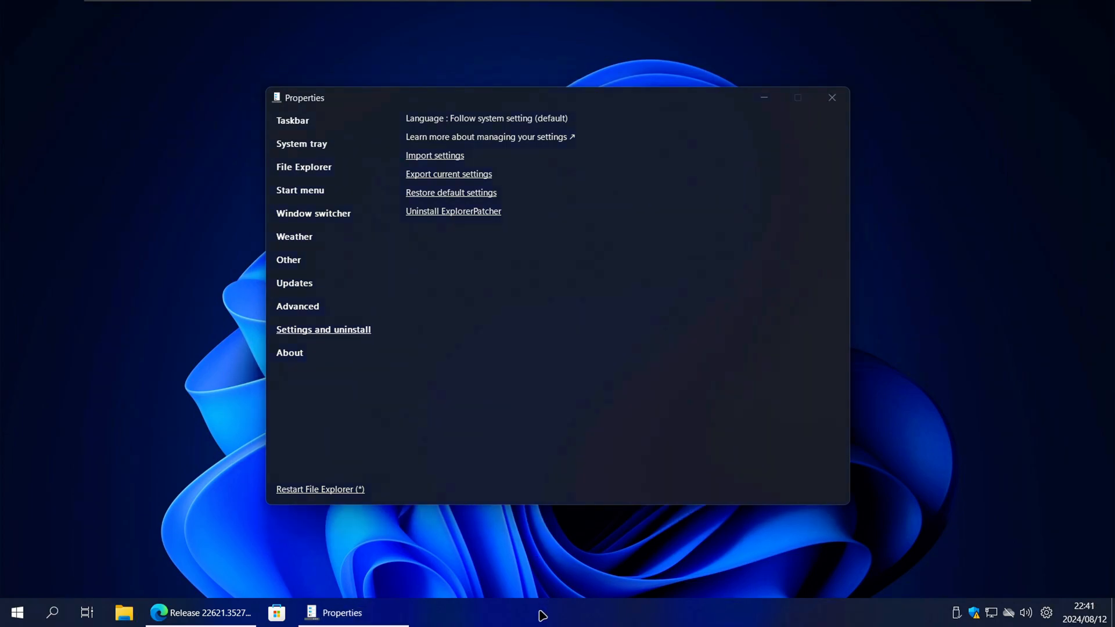
pyautogui.rightClick(542, 614)
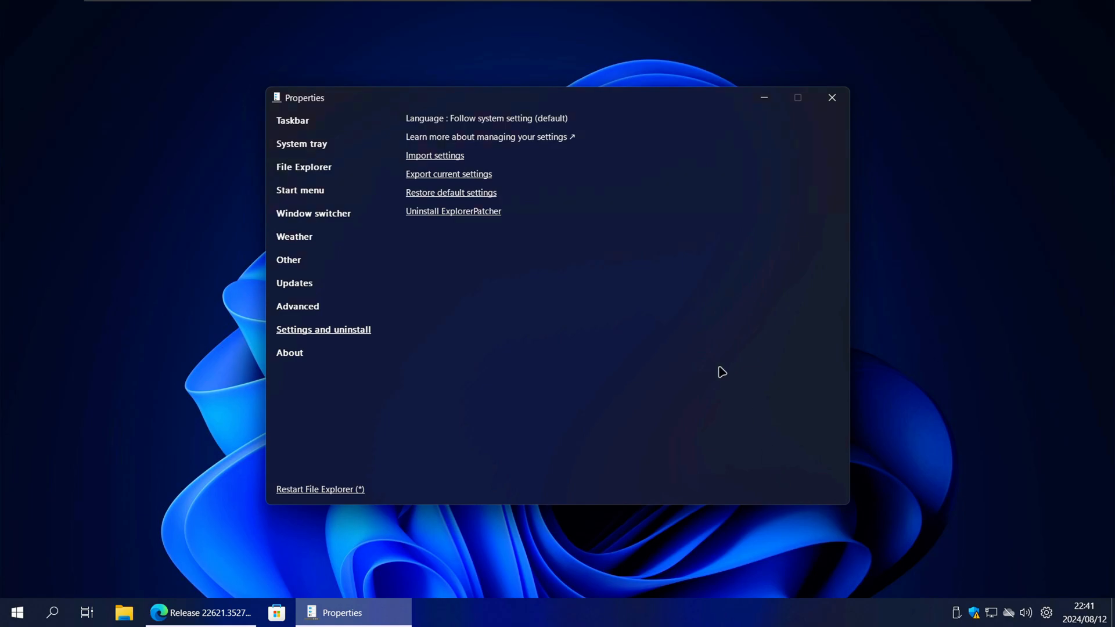
pyautogui.moveTo(529, 121)
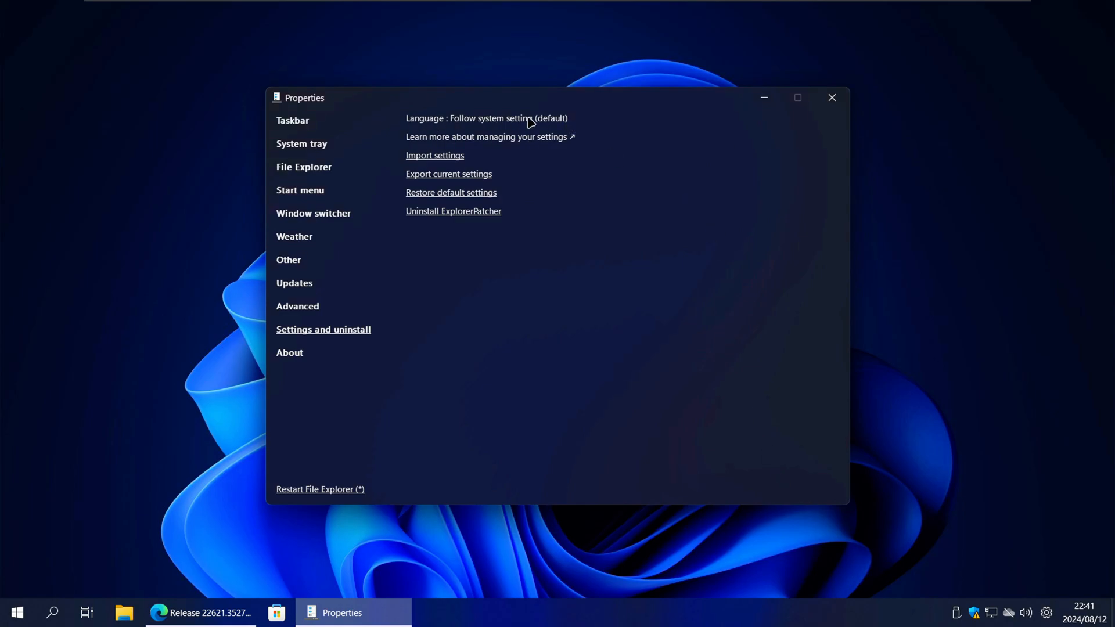
# Enable 'Disable the Windows 11 context menu' under File Explorer settings.
pyautogui.click(293, 121)
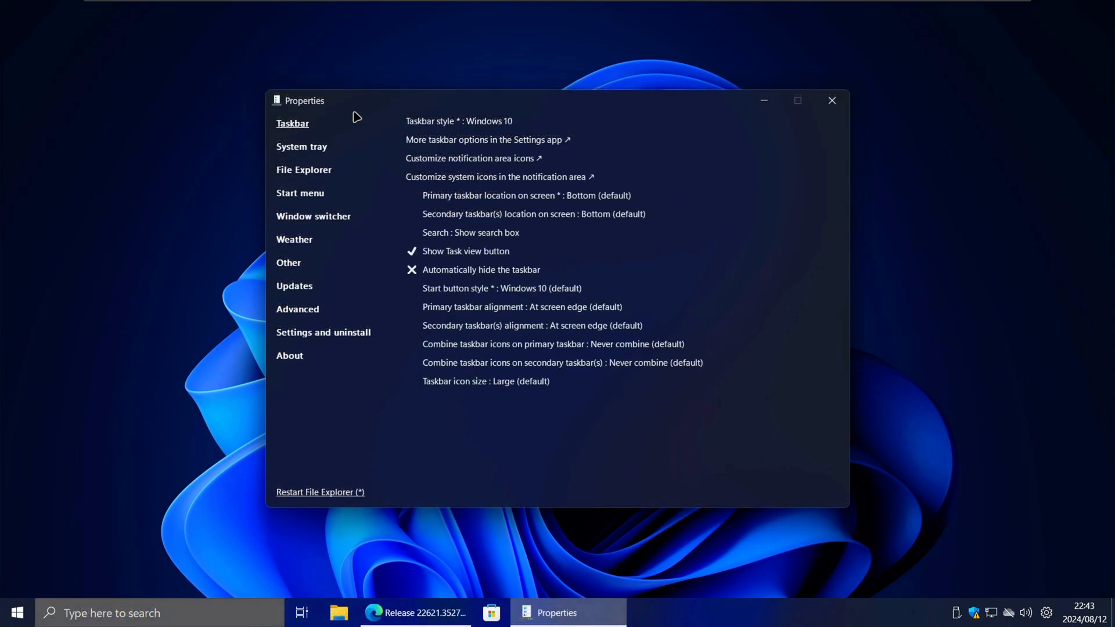
pyautogui.moveTo(310, 149)
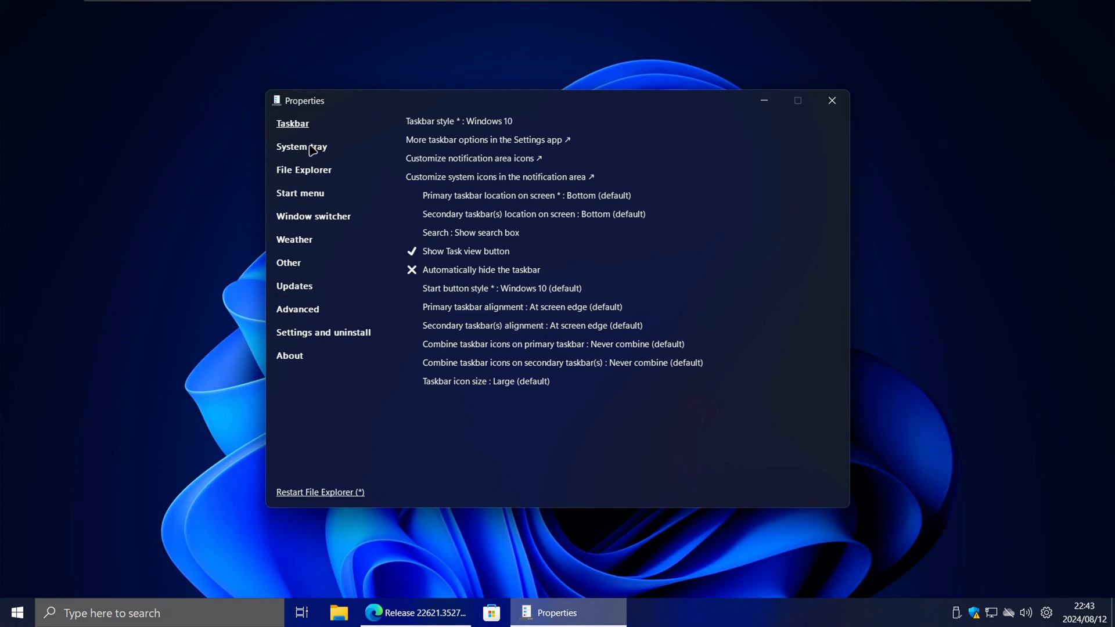
pyautogui.click(304, 169)
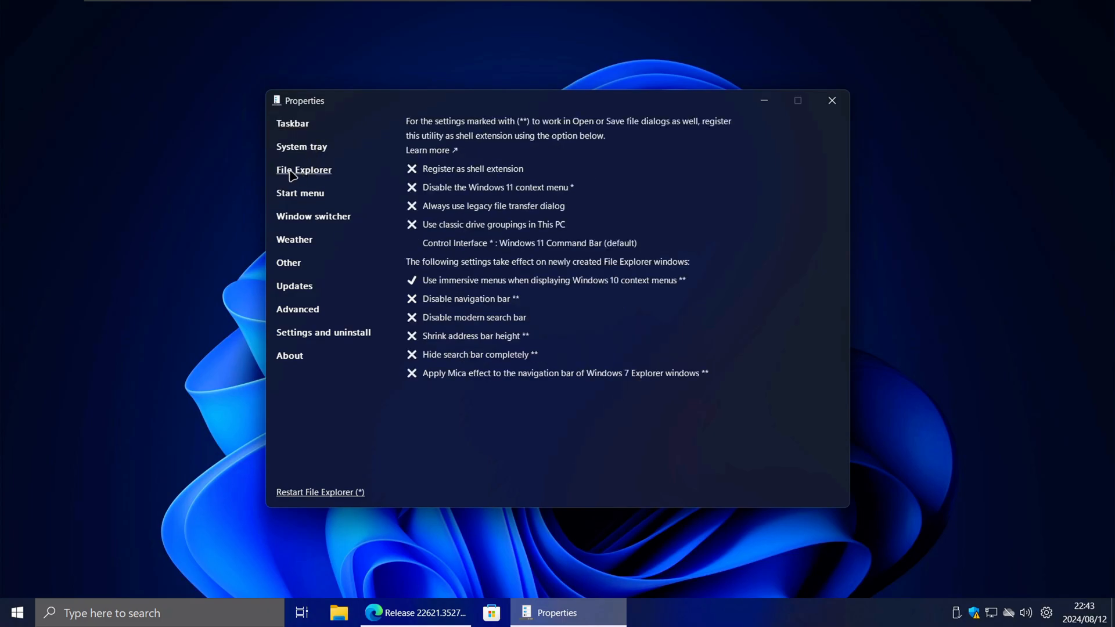
pyautogui.moveTo(390, 206)
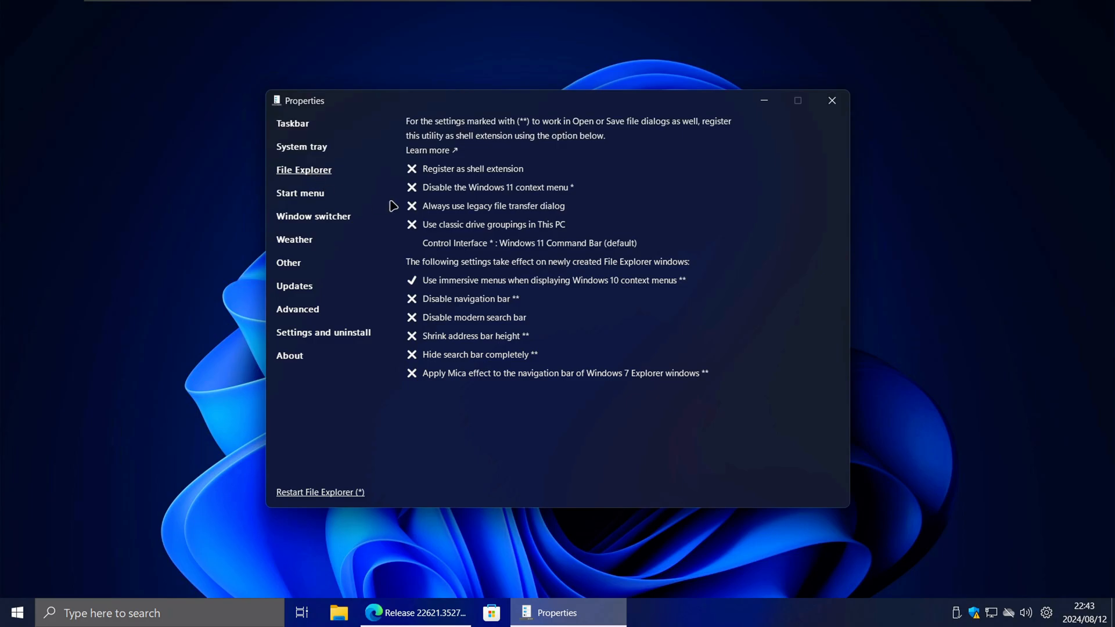
pyautogui.moveTo(478, 192)
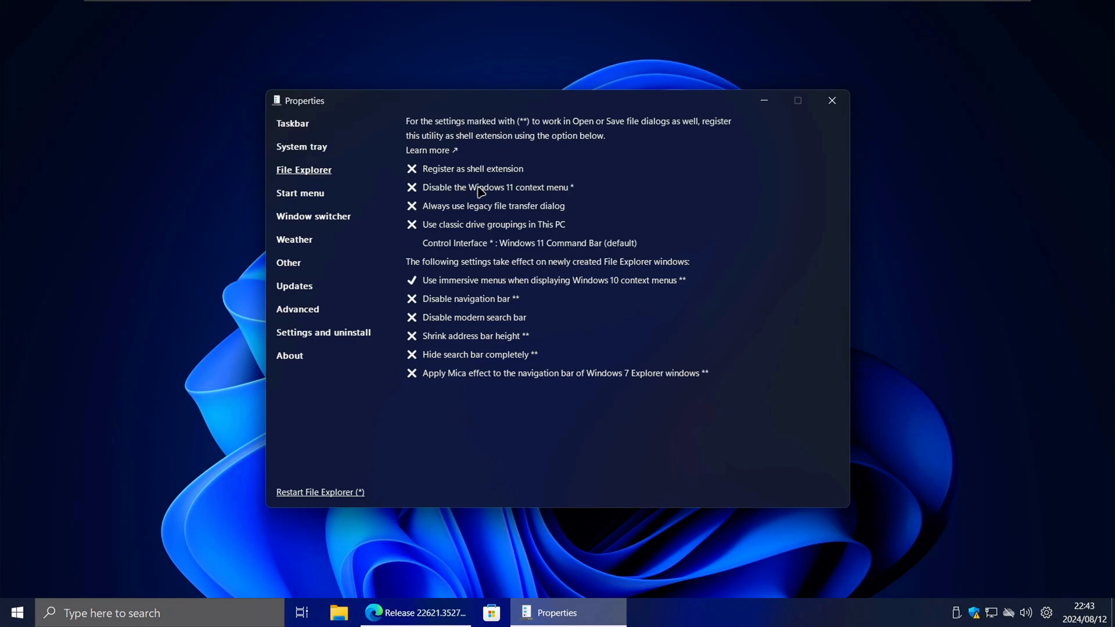
pyautogui.click(411, 187)
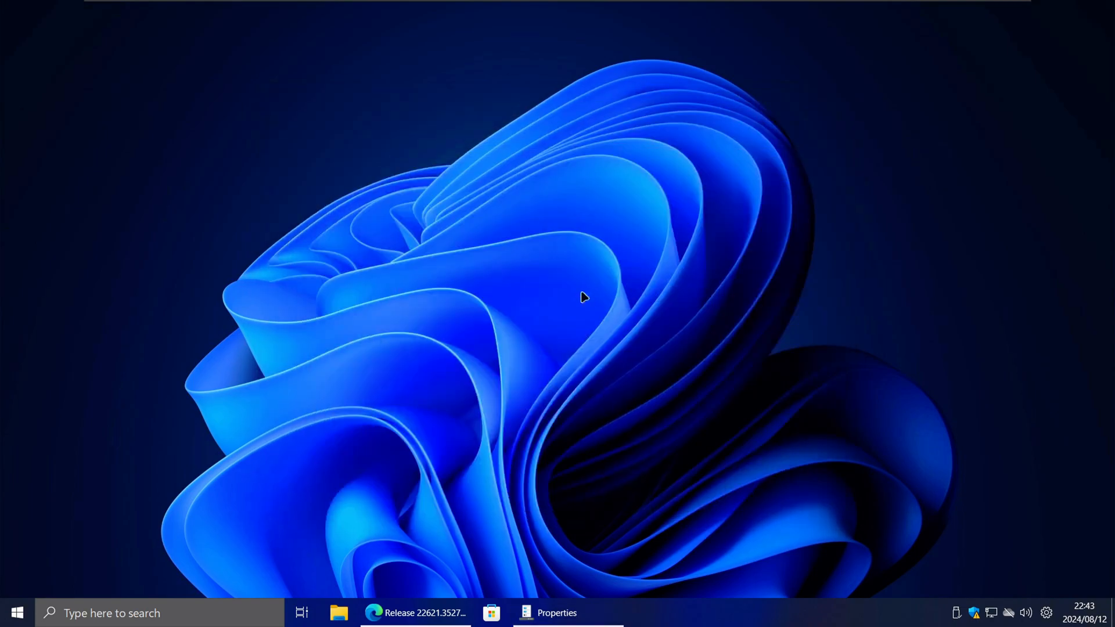
# Right-click the desktop to confirm the classic Windows 10 context menu appears.
pyautogui.rightClick(582, 298)
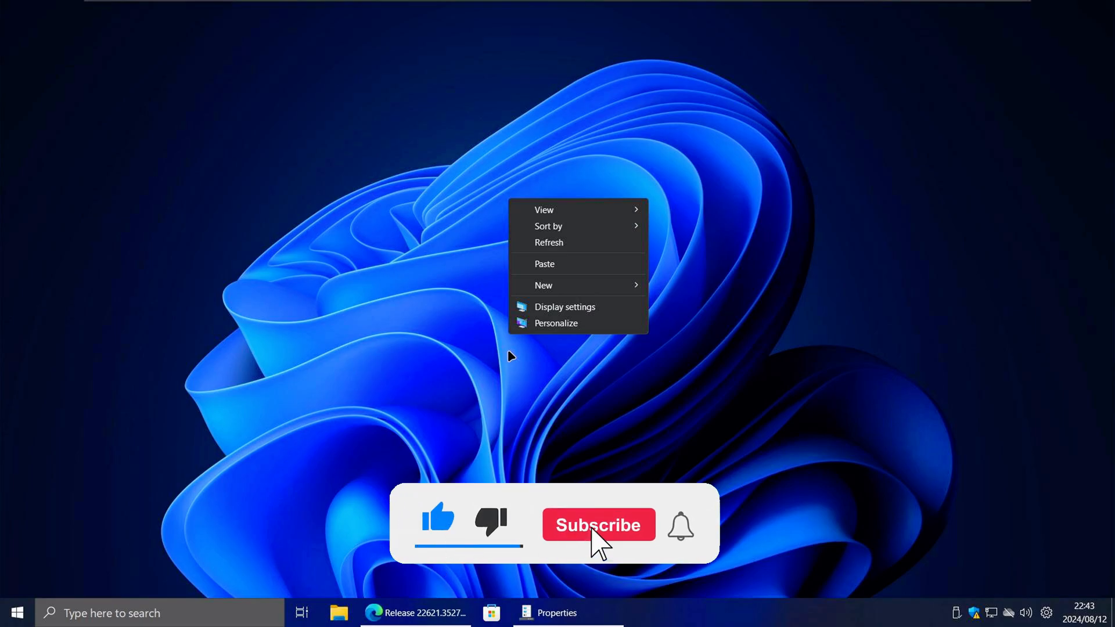
pyautogui.click(598, 525)
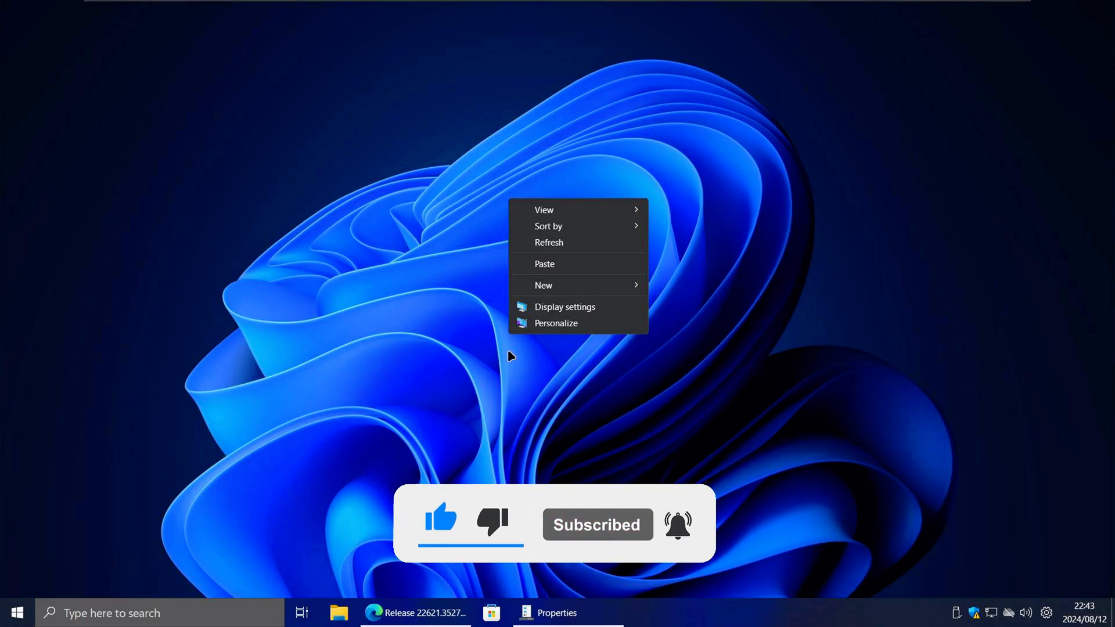